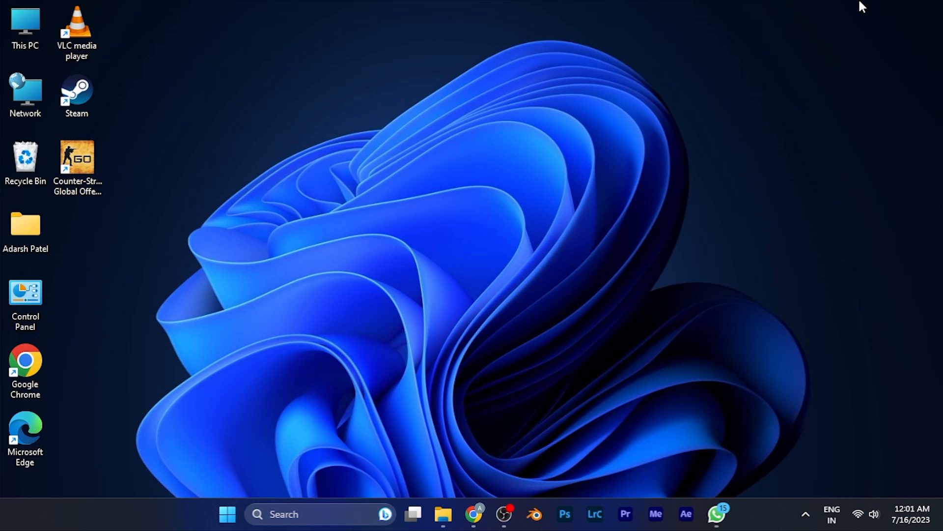
mouse_move(938, 6)
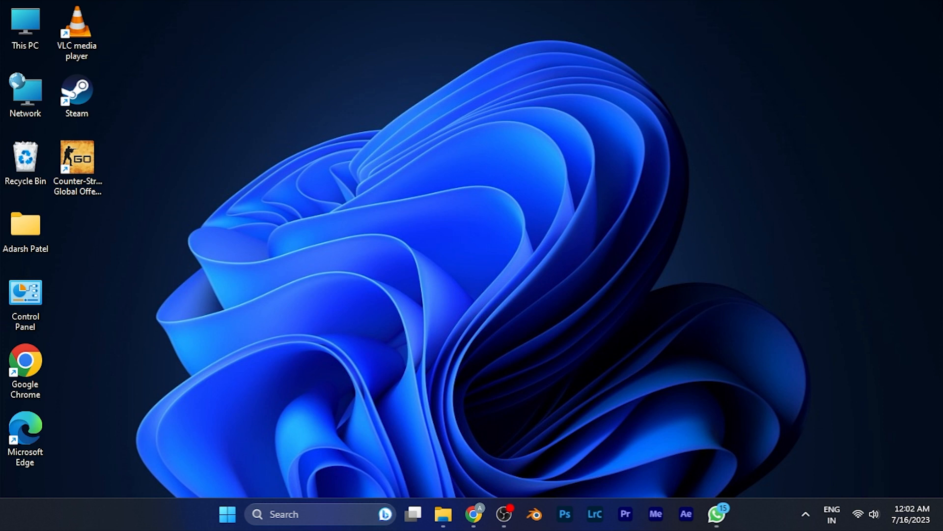
mouse_move(932, 51)
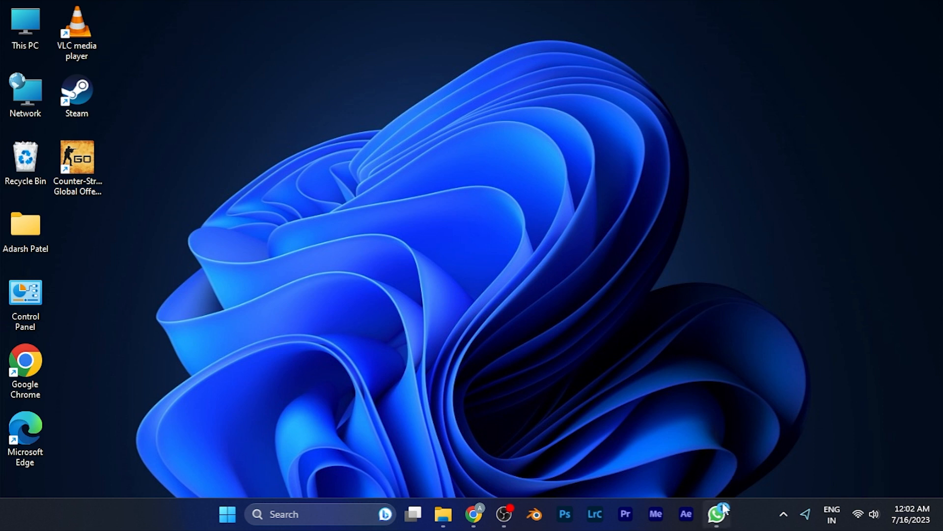
Step: Launch WhatsApp from the taskbar, landing on the General settings panel
click(717, 514)
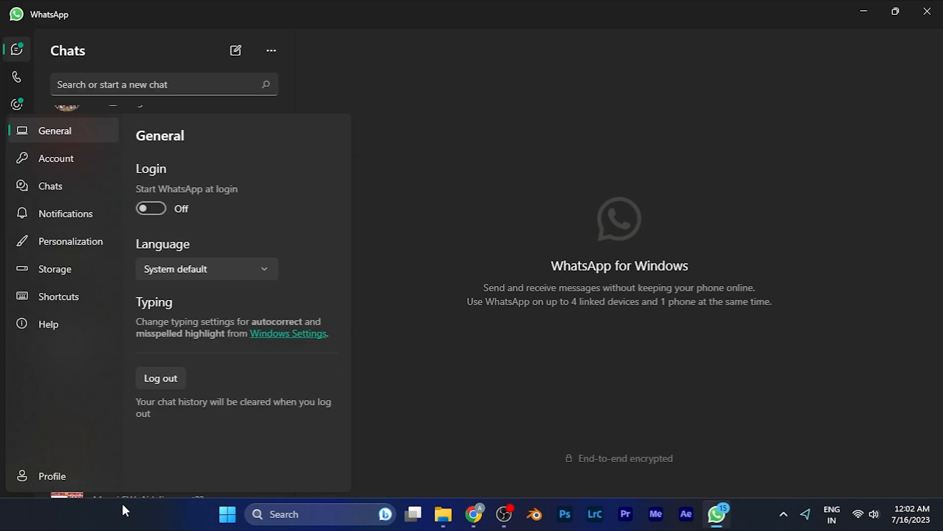
mouse_move(32, 457)
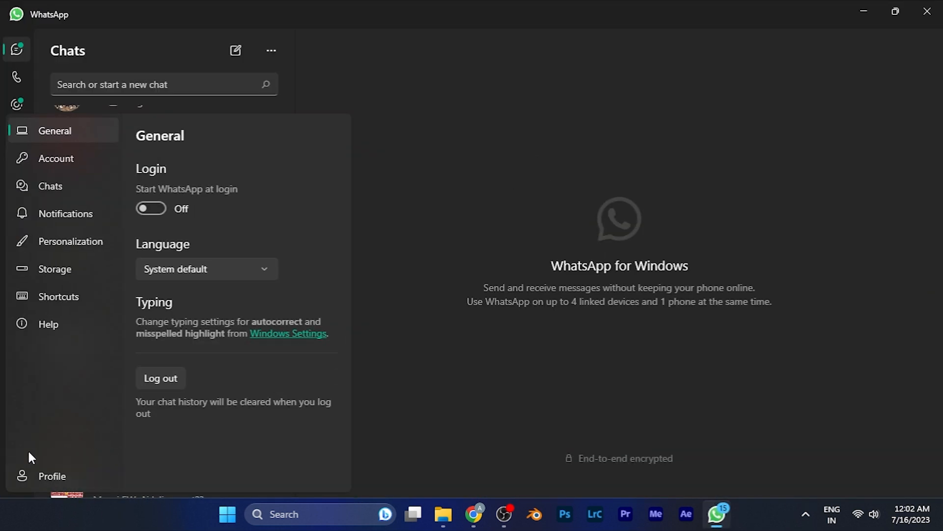
mouse_move(40, 430)
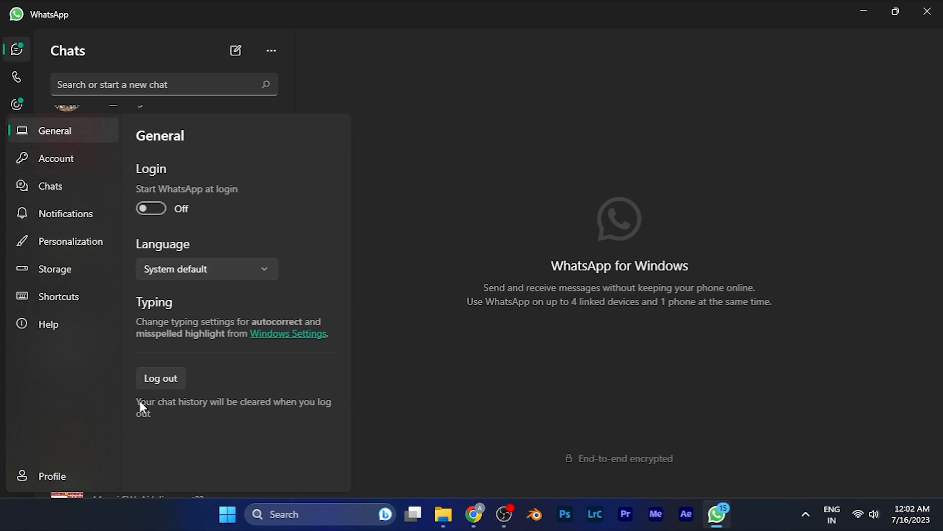
mouse_move(69, 295)
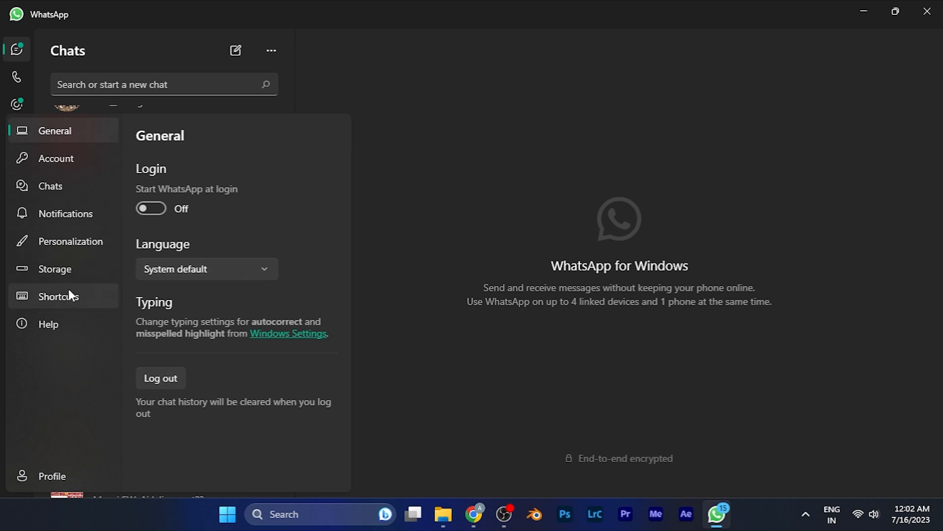
Step: Switch to the Storage settings listing automatic media downloads
click(55, 270)
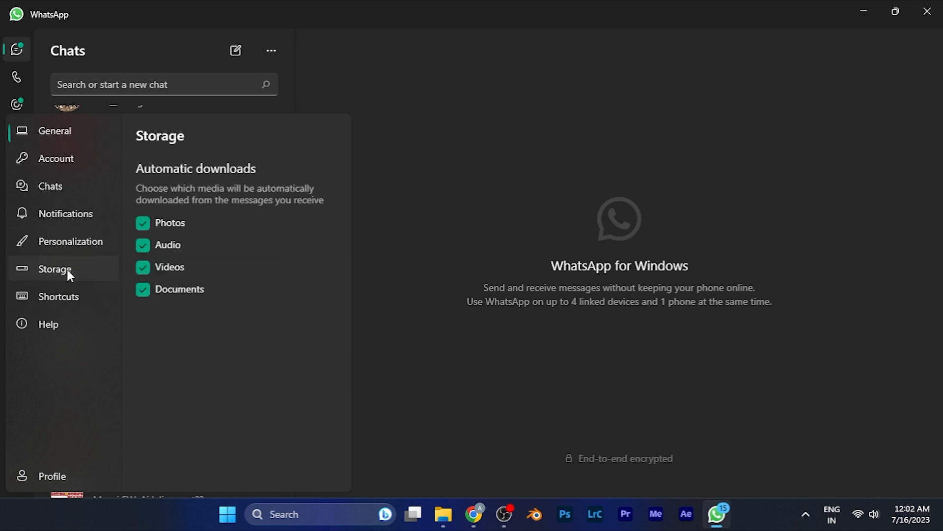
mouse_move(187, 278)
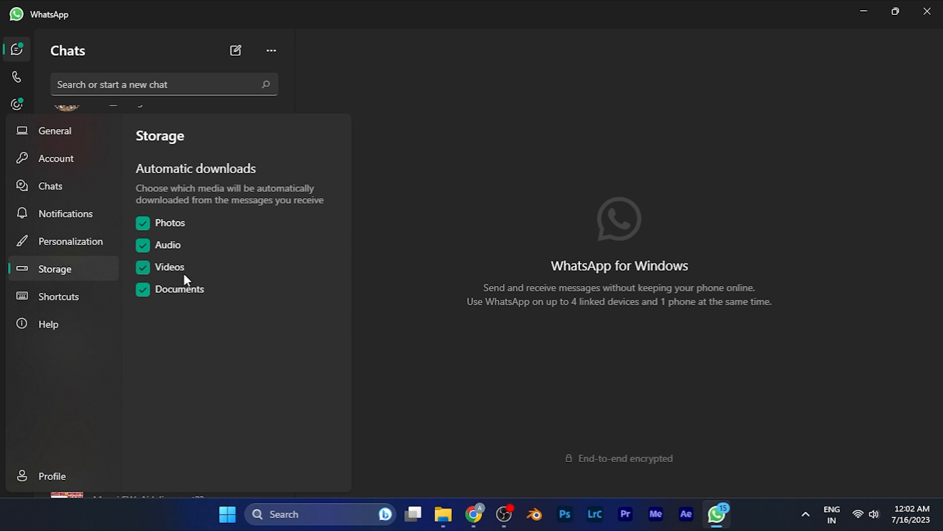
mouse_move(144, 208)
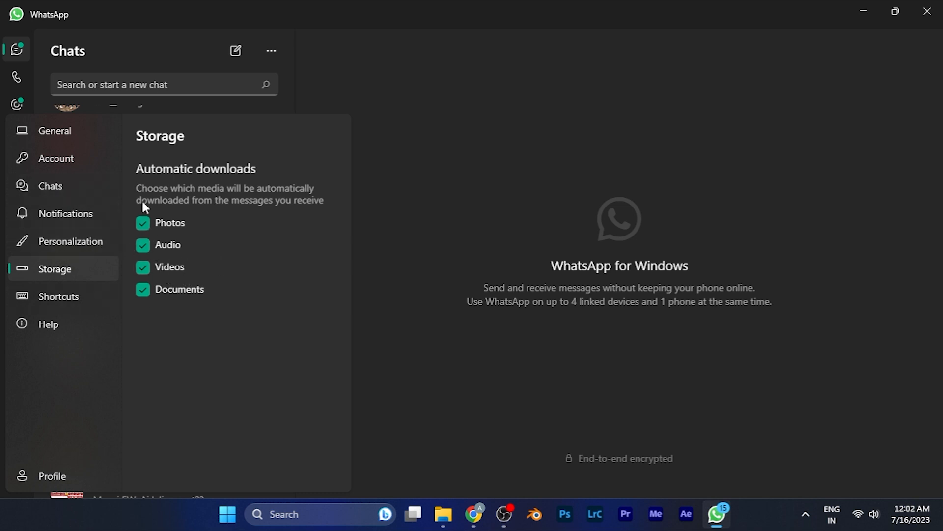
mouse_move(145, 184)
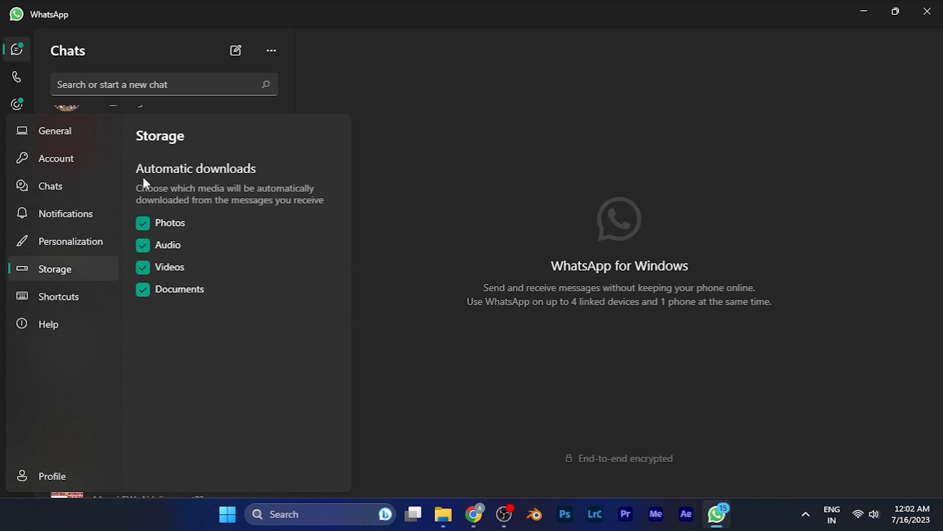
mouse_move(144, 198)
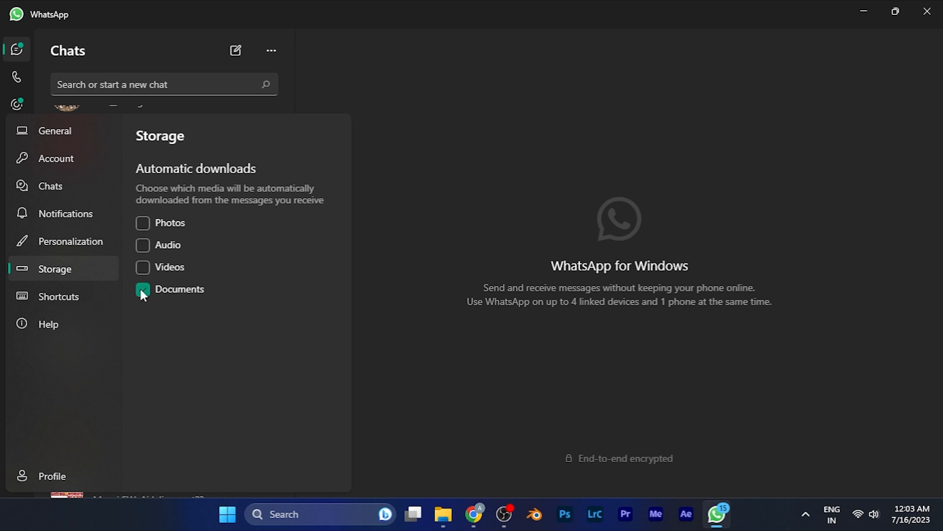
Step: Turn off automatic downloads for Photos, Audio, Videos and Documents
click(144, 289)
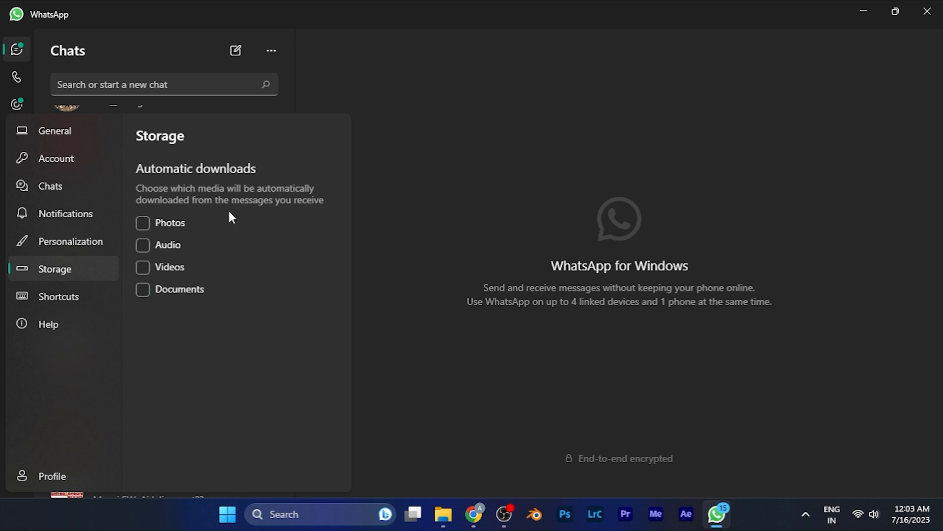
mouse_move(344, 204)
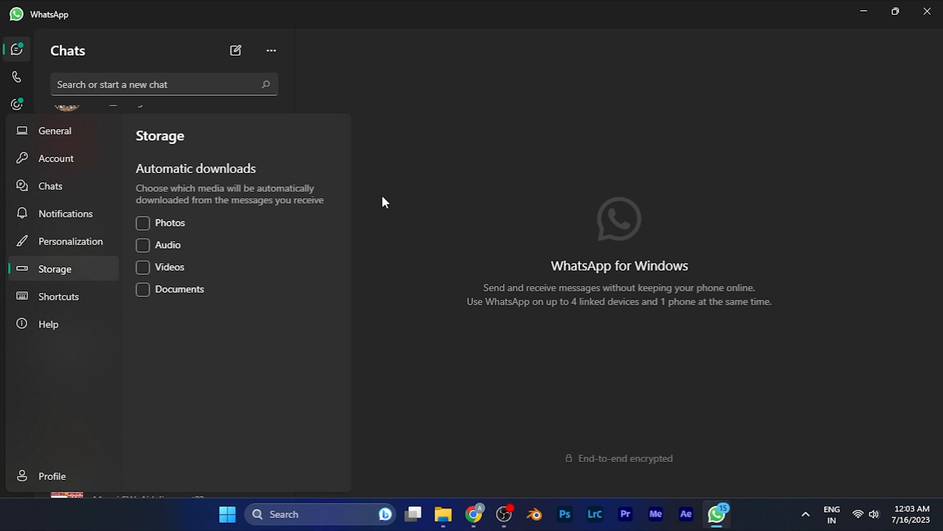
mouse_move(388, 201)
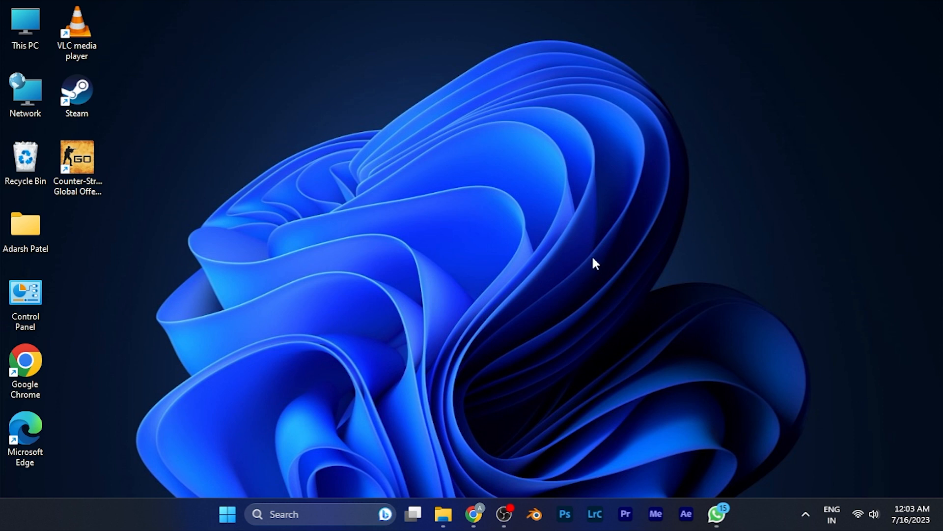
mouse_move(682, 377)
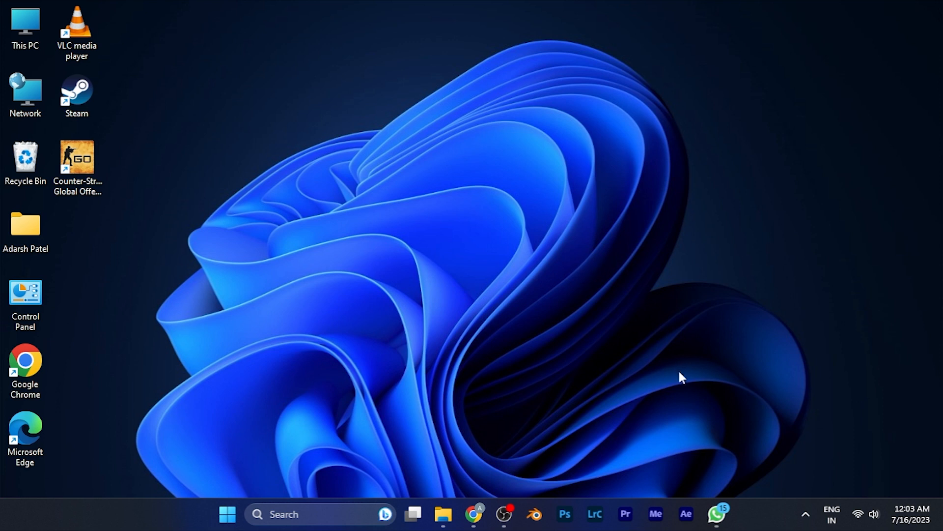
mouse_move(682, 373)
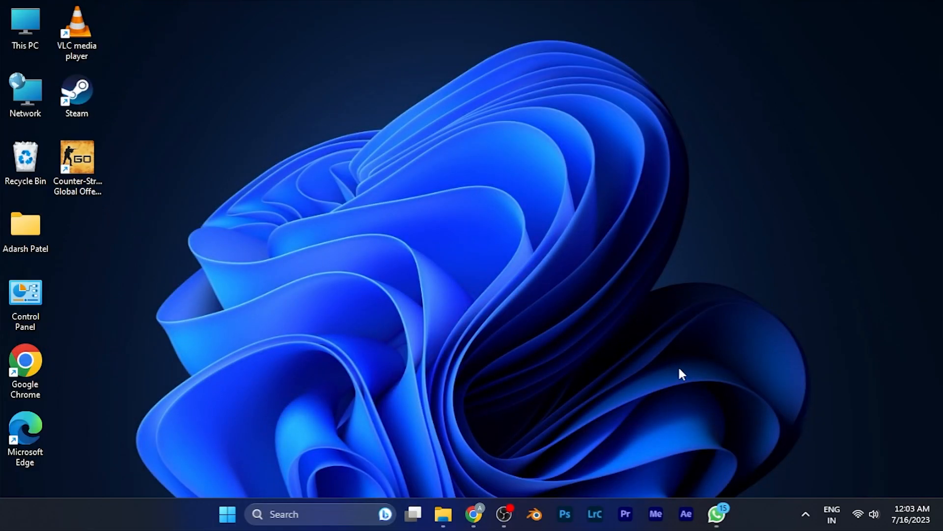